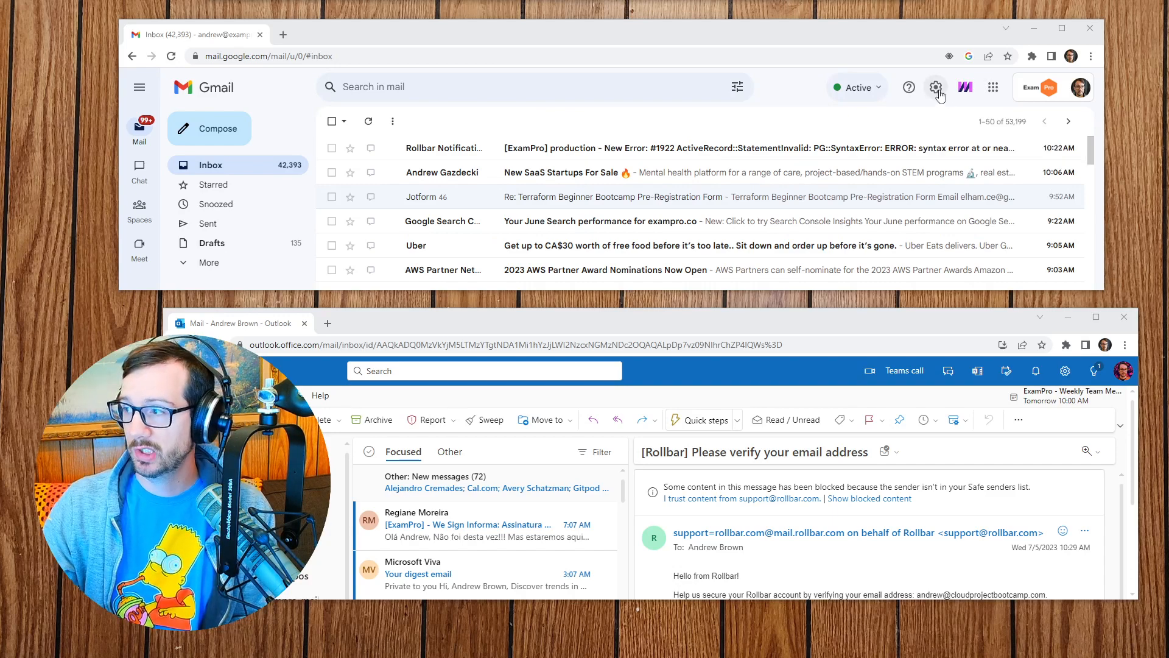
# Go to Gmail's full settings on the Filters and Blocked Addresses page
pyautogui.click(935, 88)
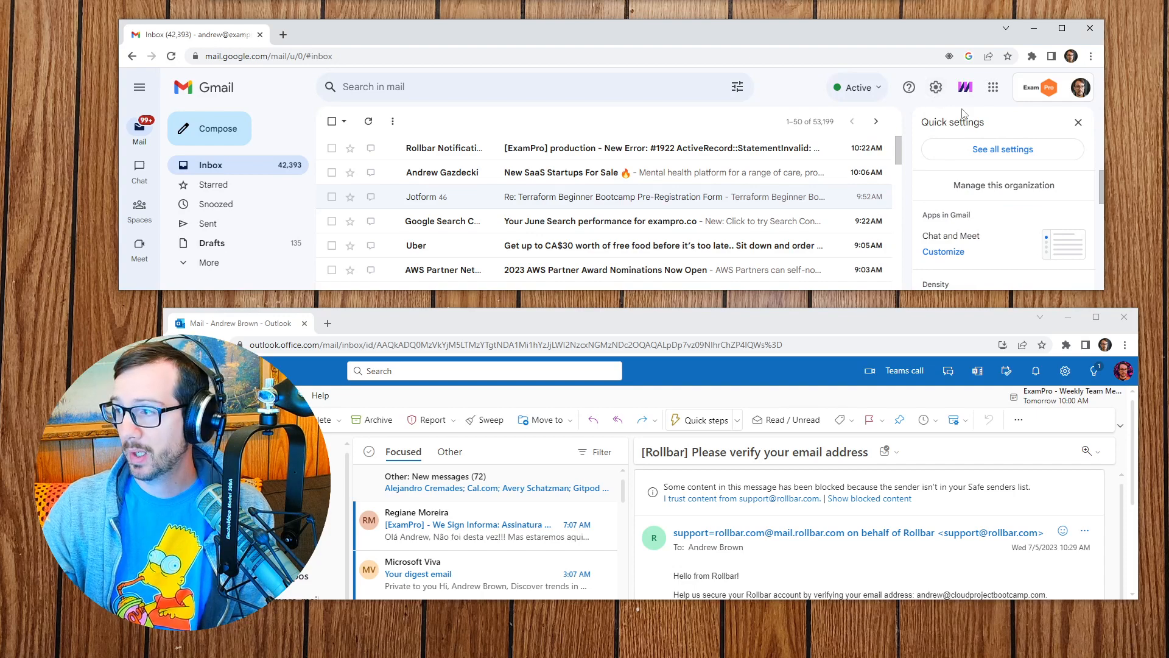
pyautogui.click(1000, 149)
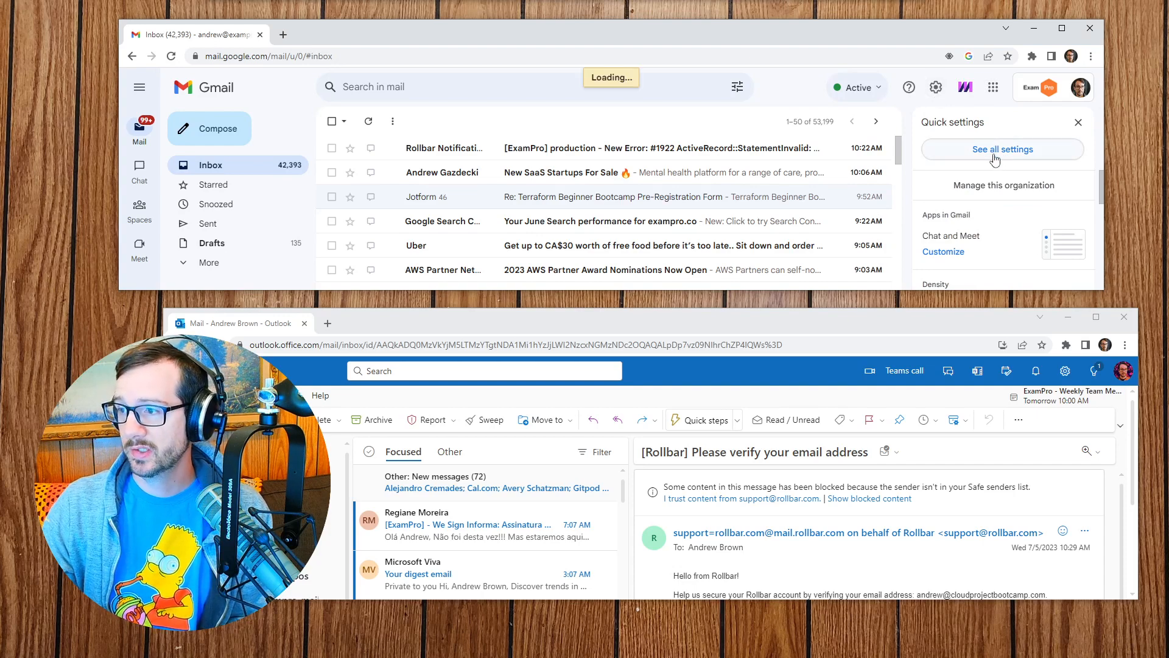
pyautogui.click(1000, 149)
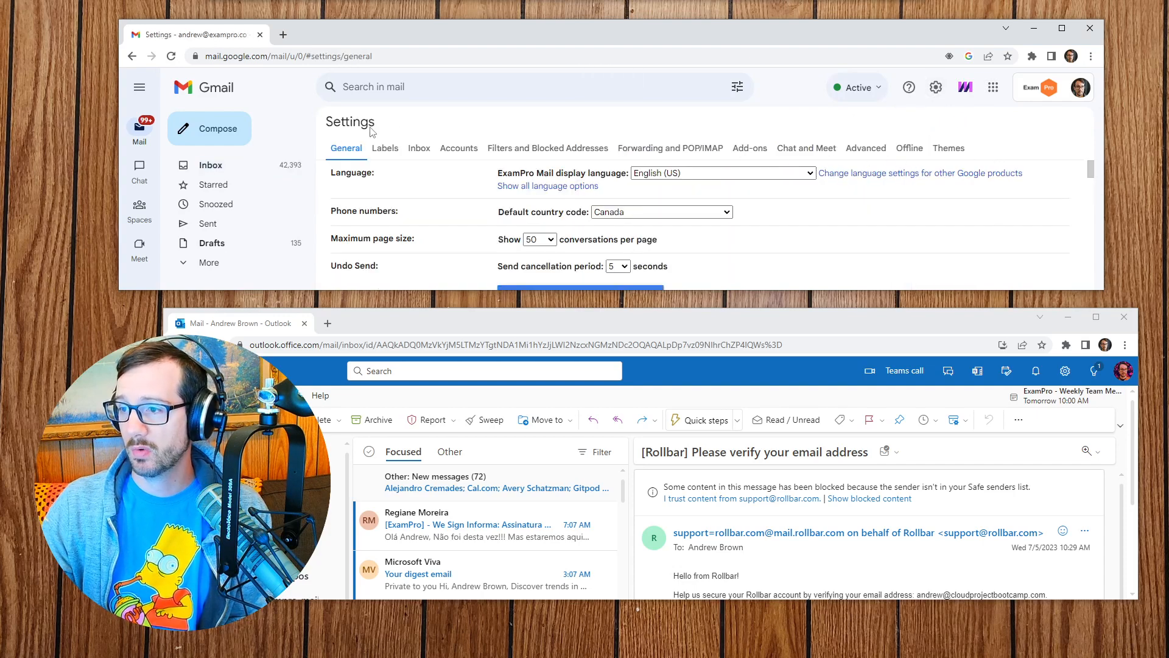
pyautogui.click(547, 148)
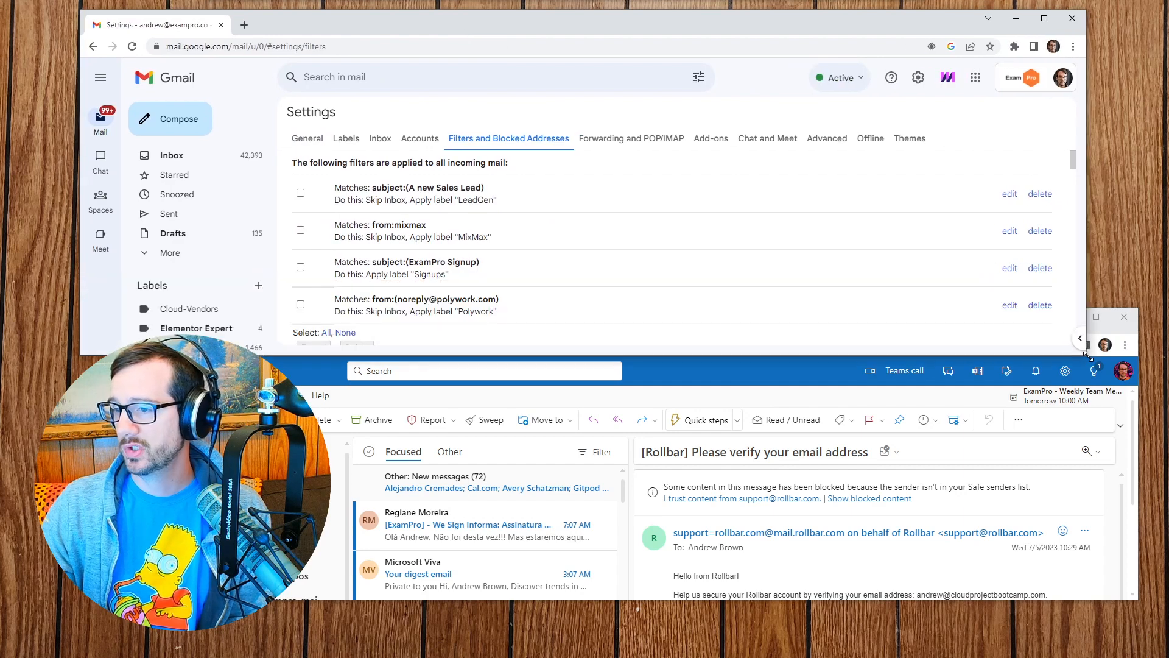
pyautogui.scroll(-3)
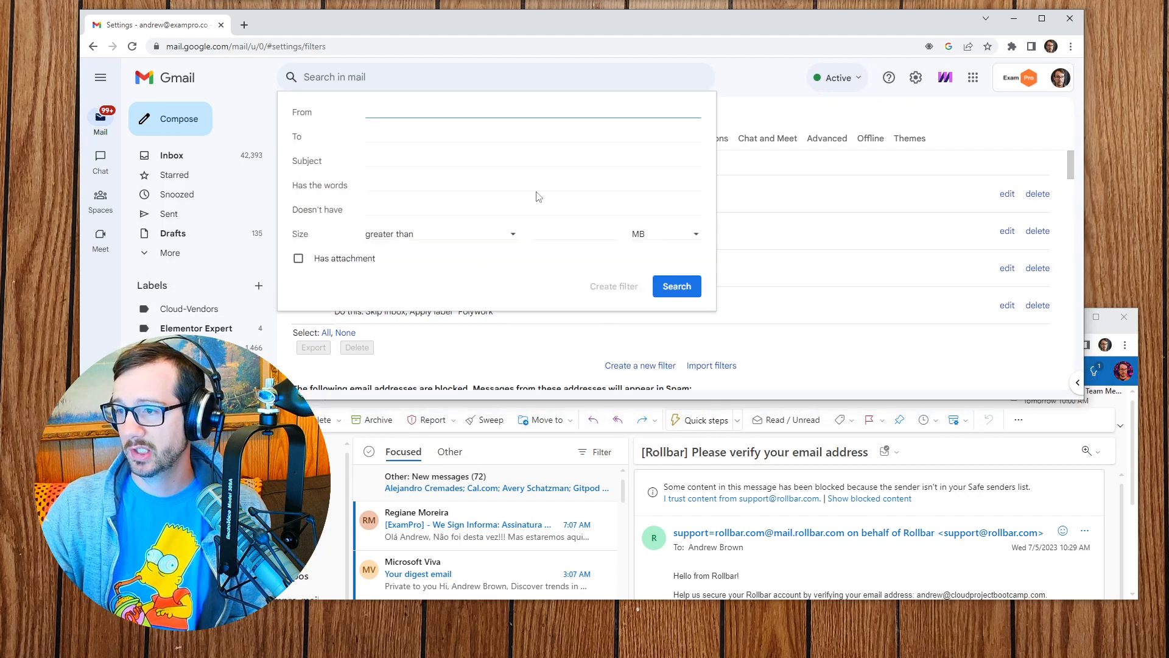
pyautogui.moveTo(482, 155)
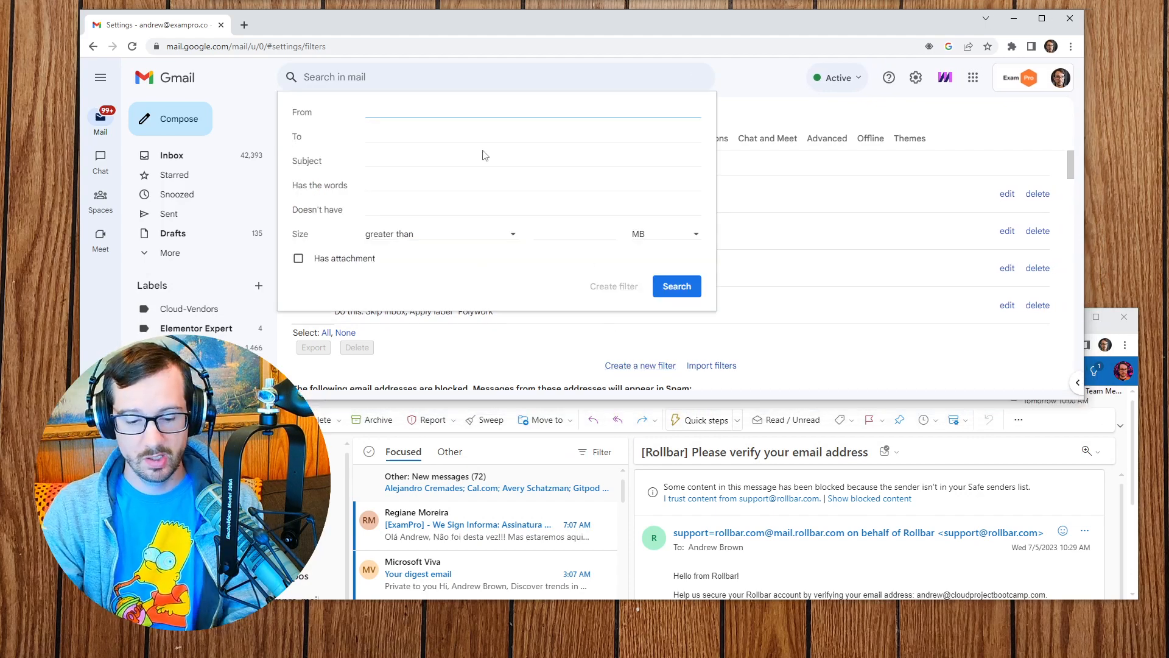
pyautogui.write('@exampro.co')
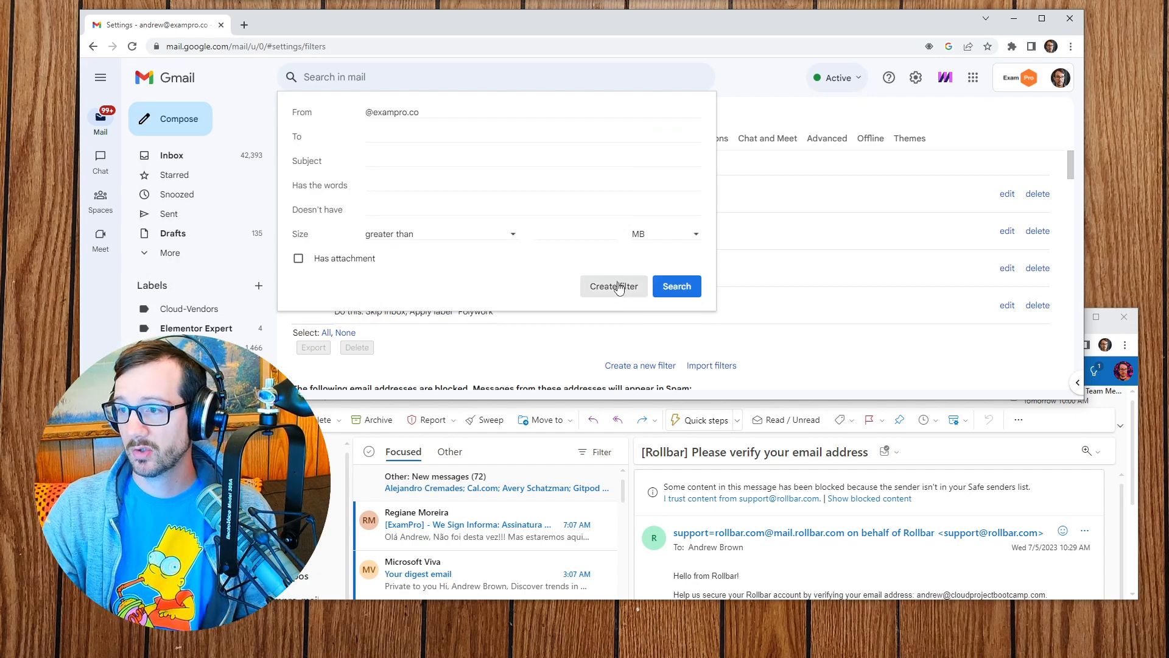
pyautogui.click(613, 284)
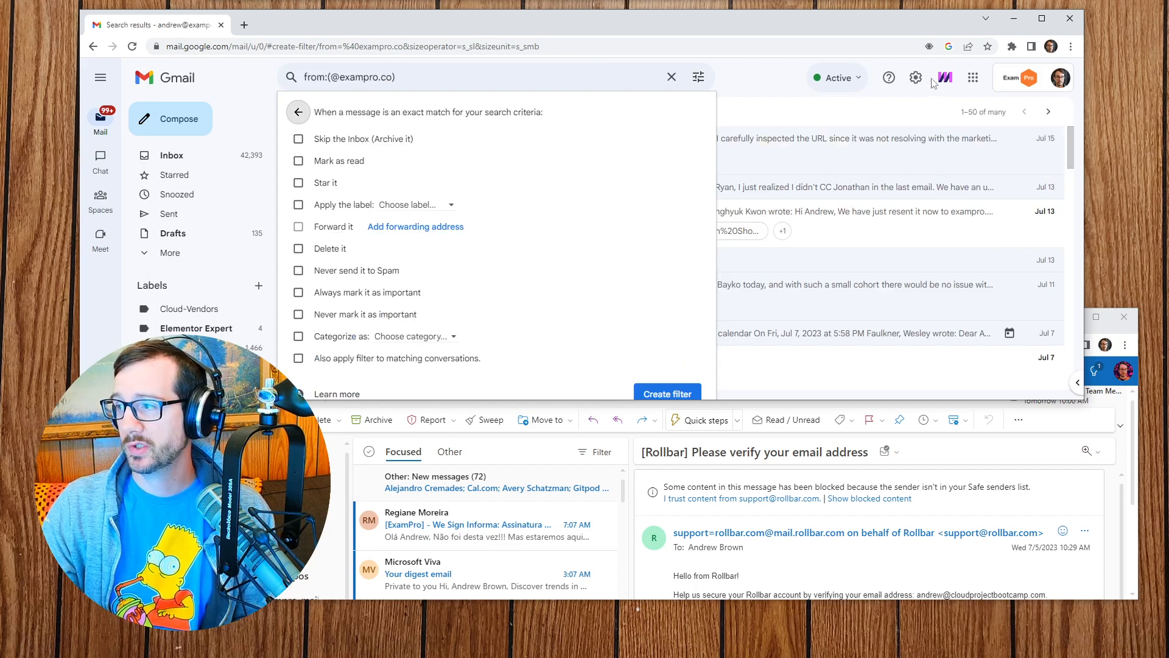
pyautogui.click(914, 77)
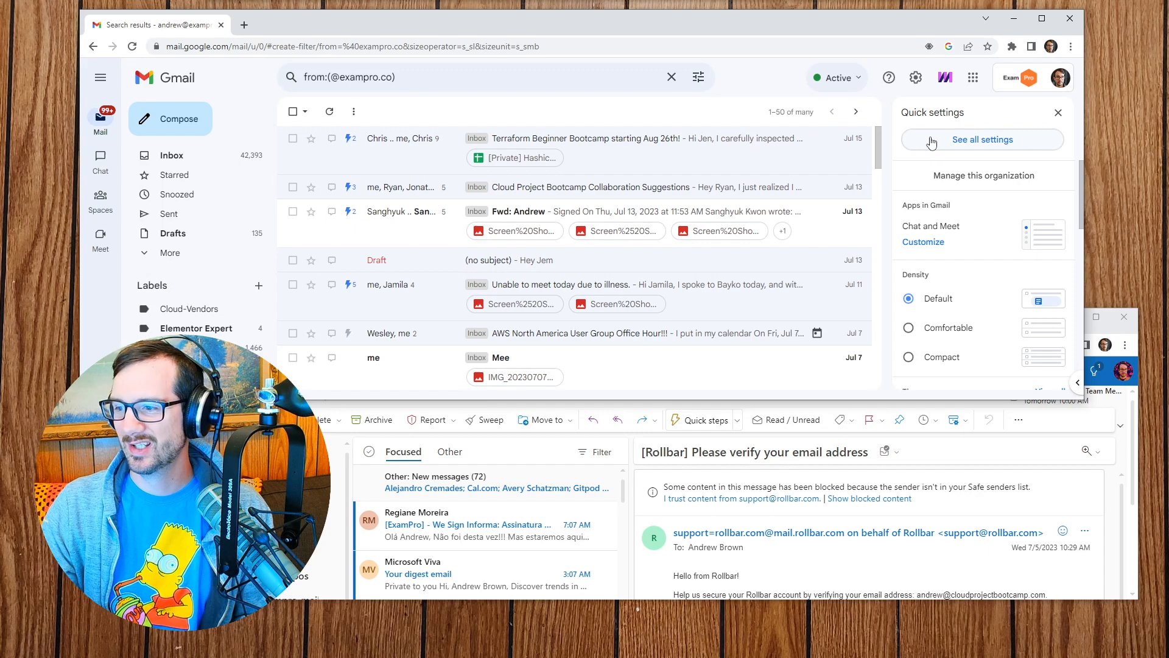
pyautogui.click(982, 138)
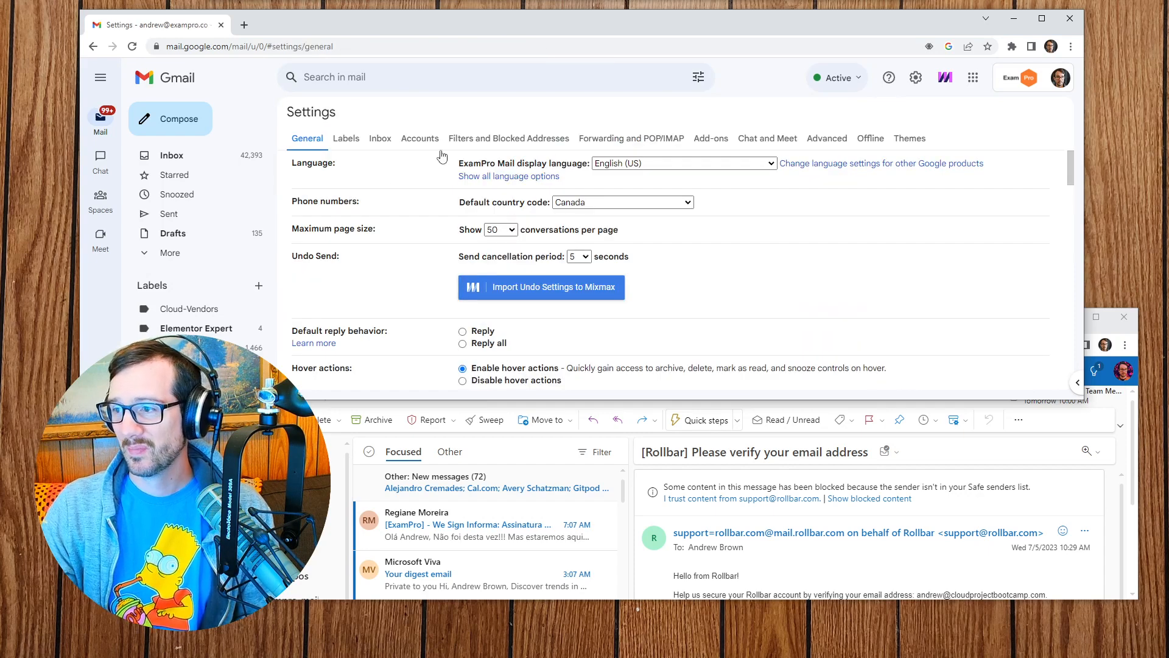
pyautogui.click(509, 138)
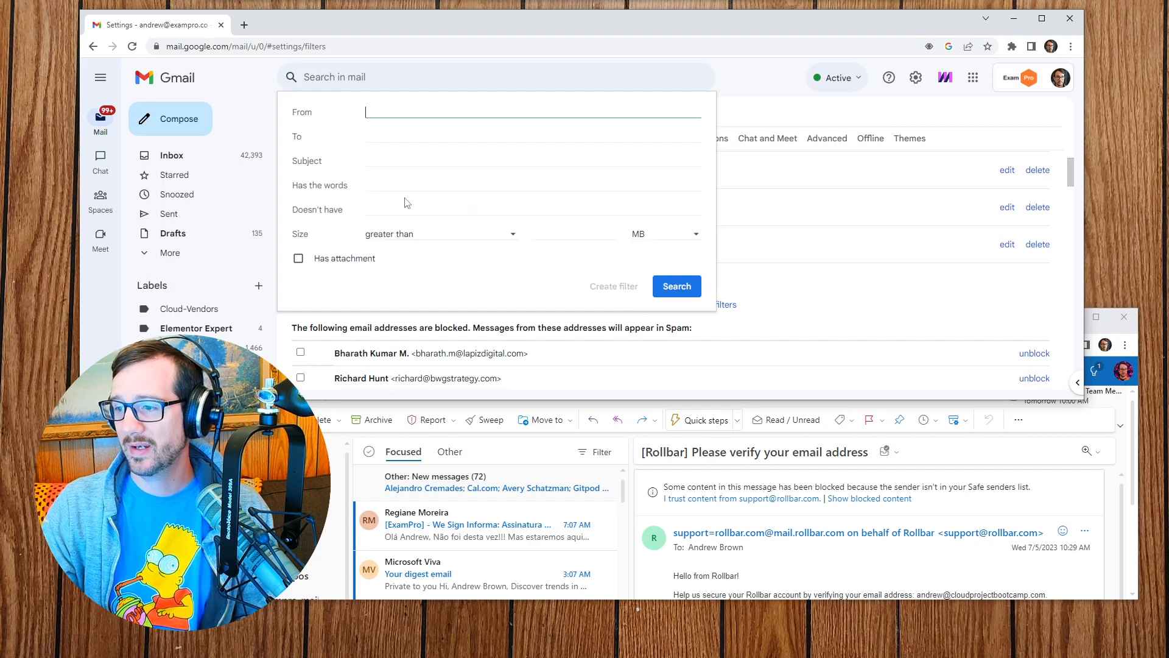
pyautogui.write('@')
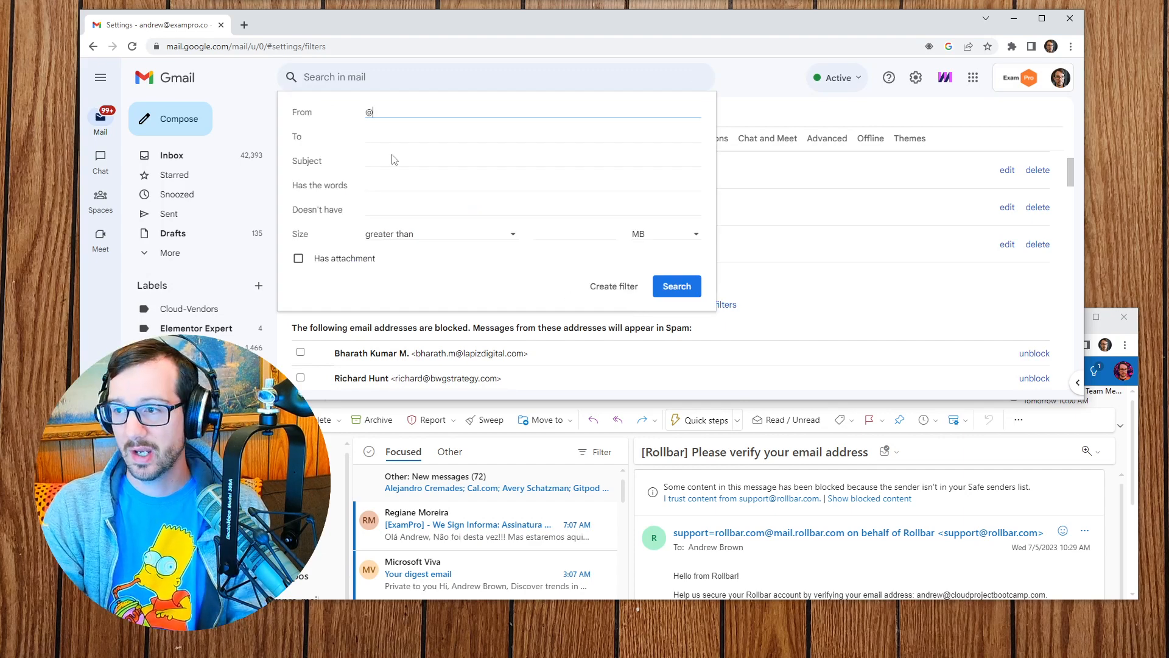
pyautogui.write('cloudpro')
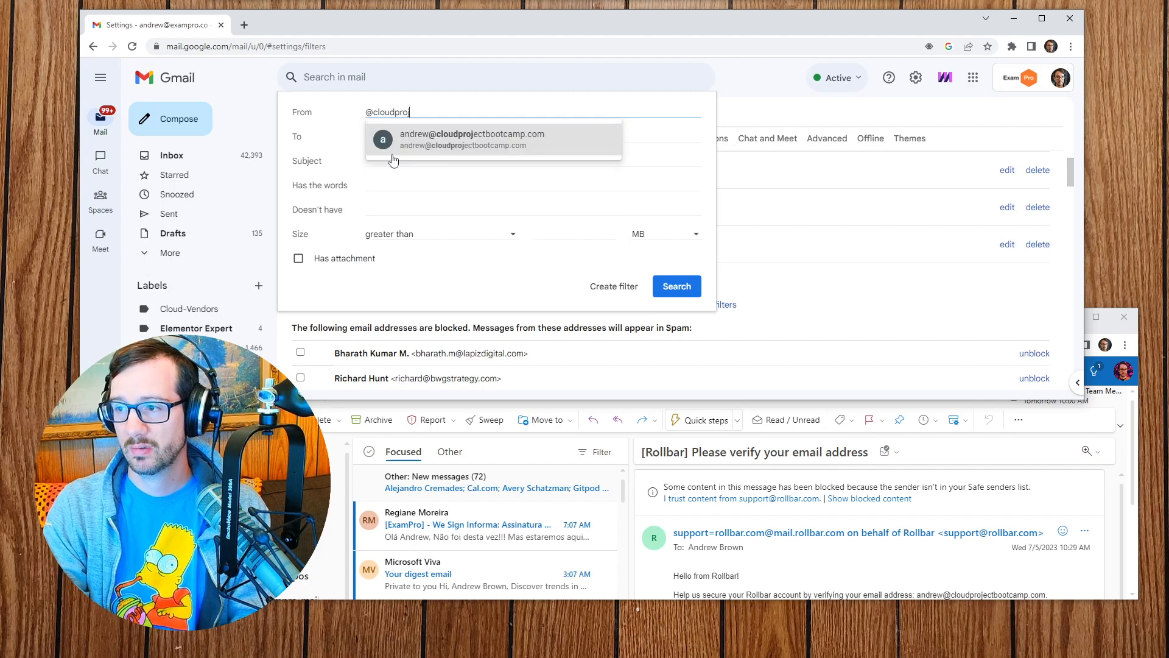
pyautogui.write('jectbootcamp.com')
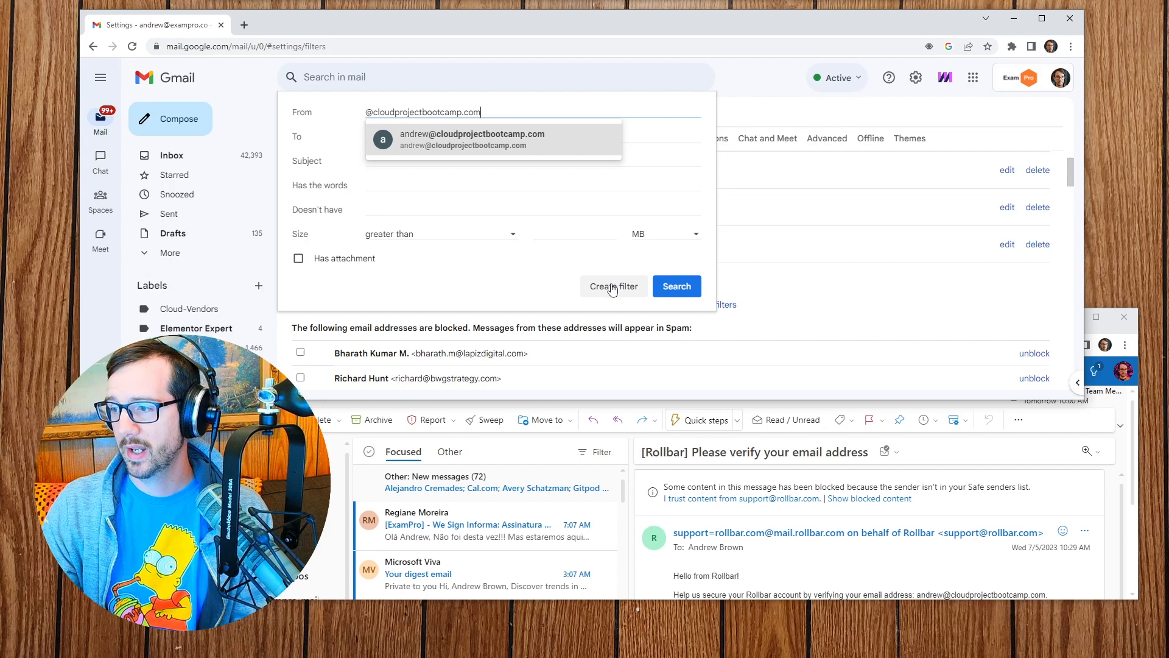
pyautogui.click(612, 286)
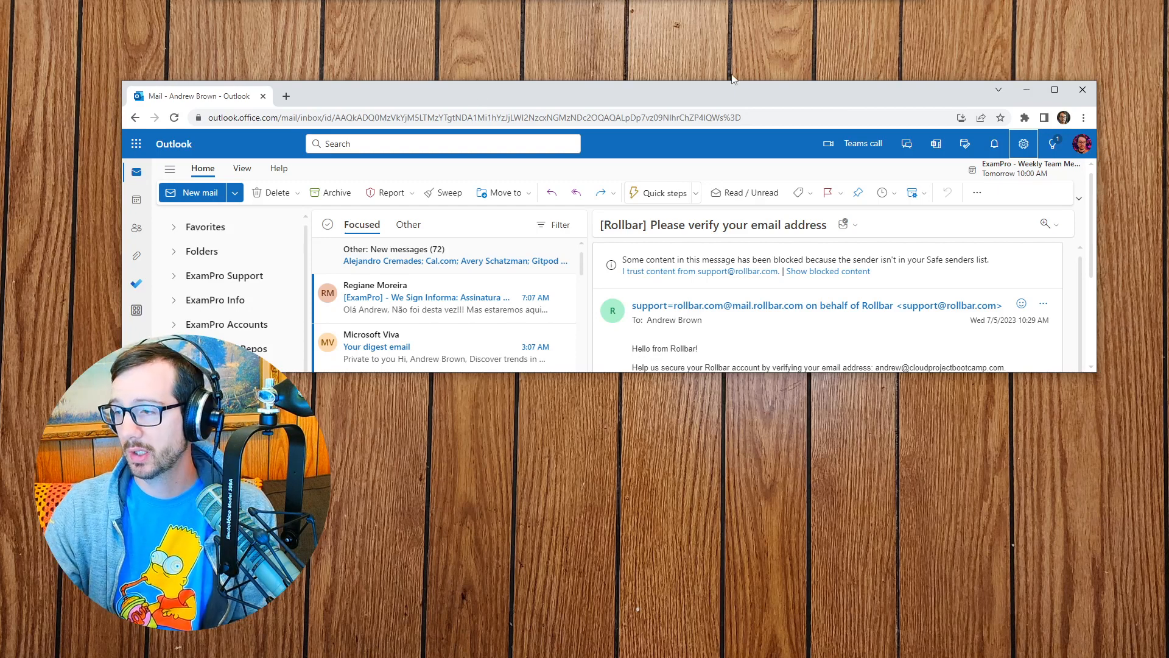
pyautogui.moveTo(818, 99)
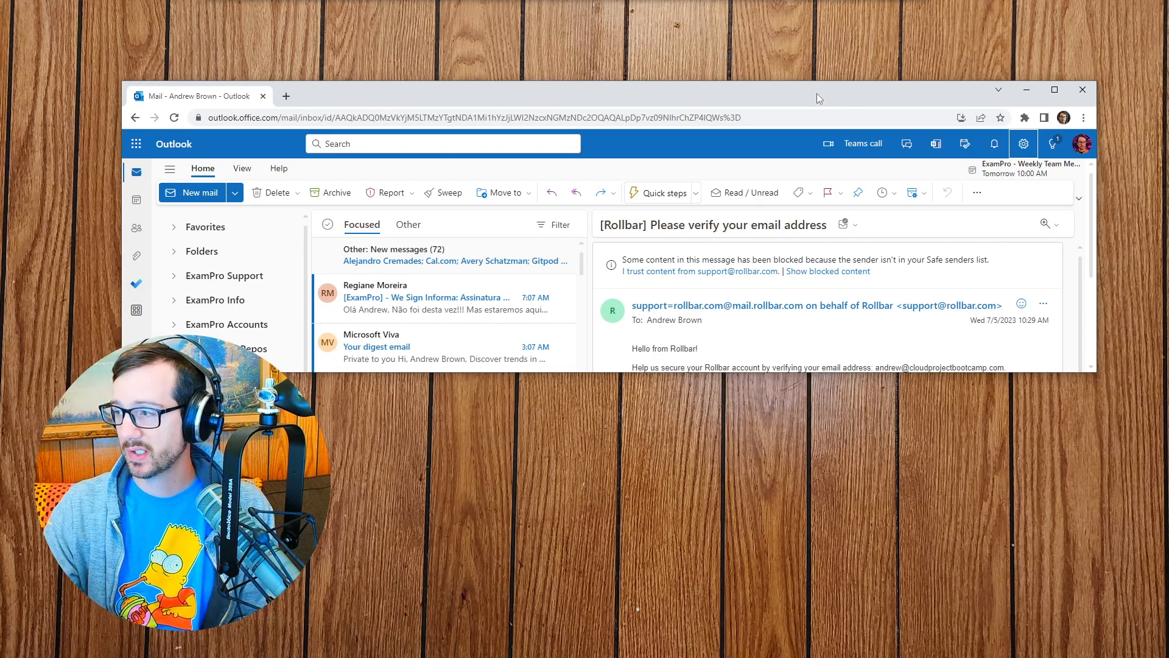
pyautogui.moveTo(845, 270)
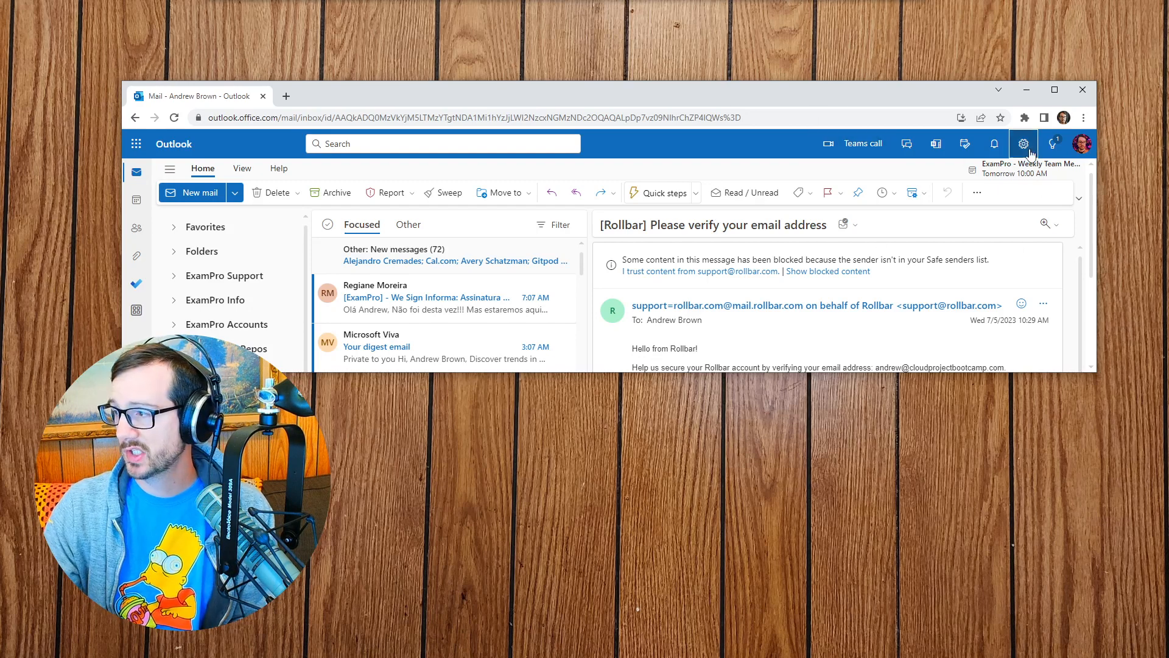
# Bring up Outlook's mail settings window
pyautogui.click(1022, 143)
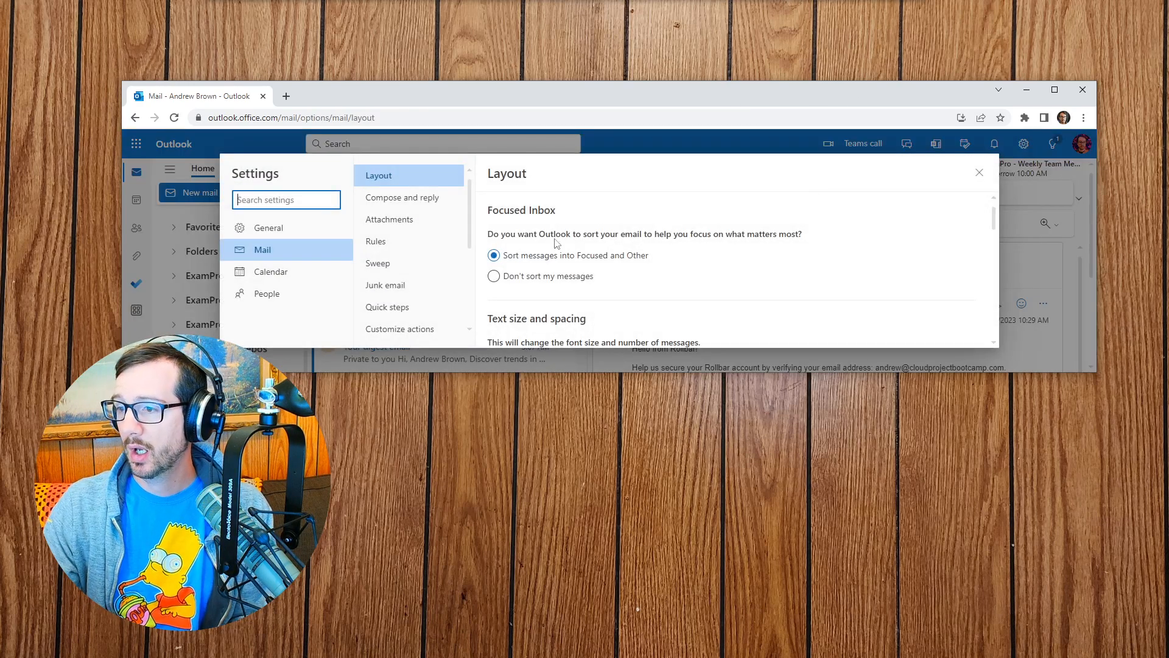
# In Junk email settings, begin adding exampro.co under Safe senders and domains
pyautogui.click(386, 285)
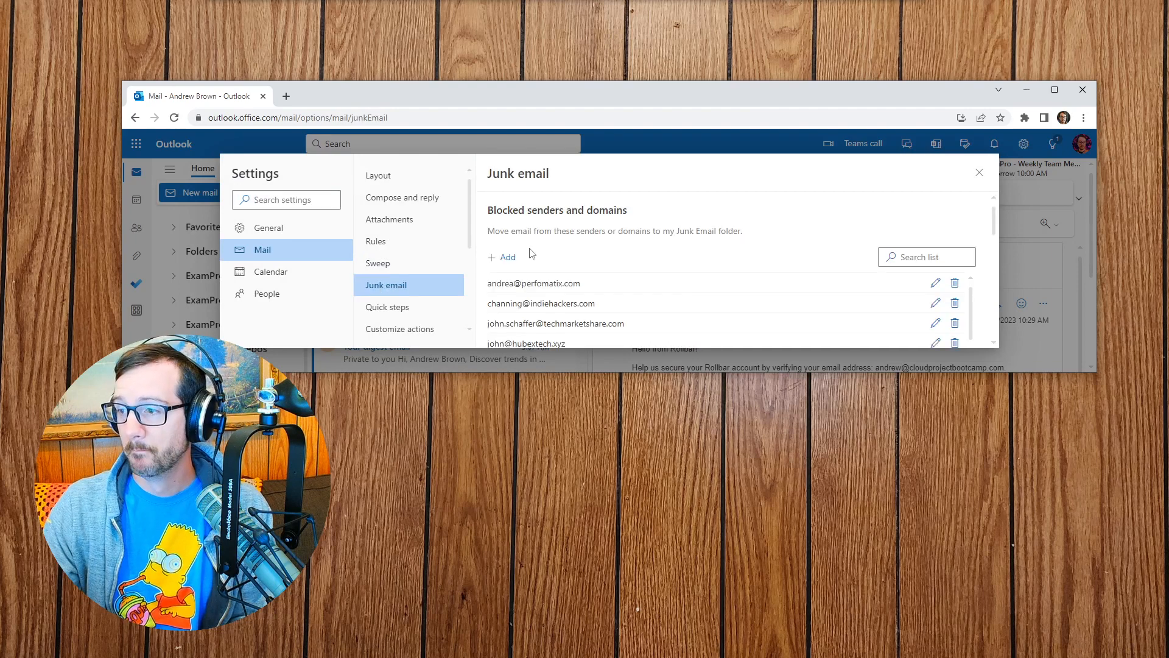
pyautogui.scroll(-3)
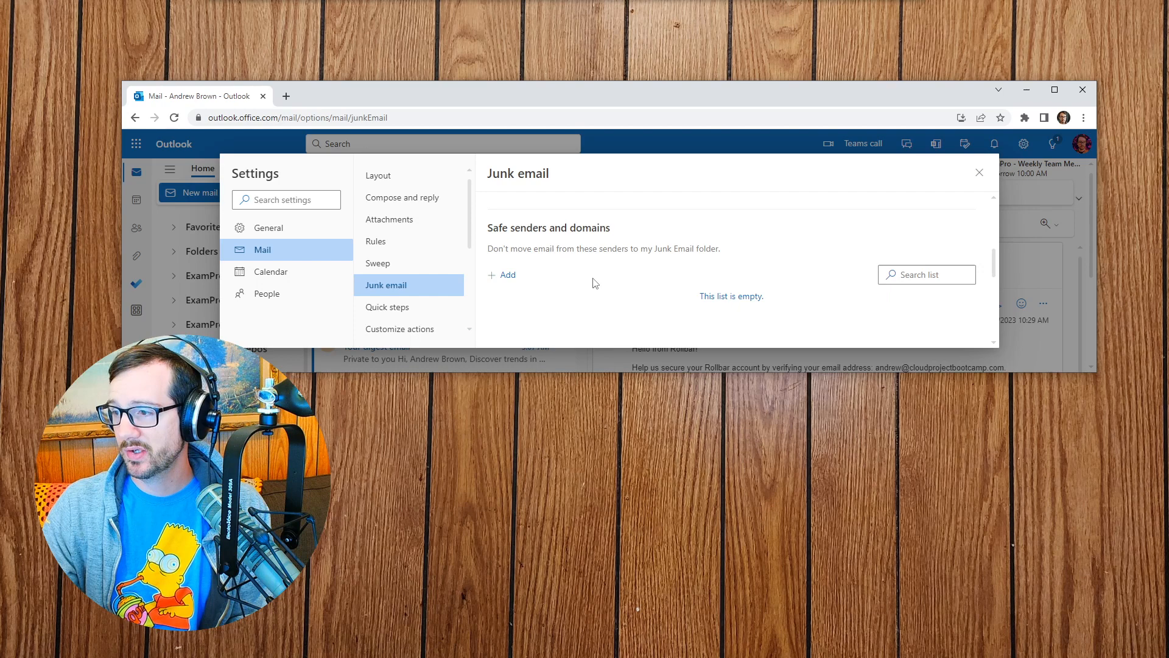
pyautogui.click(501, 274)
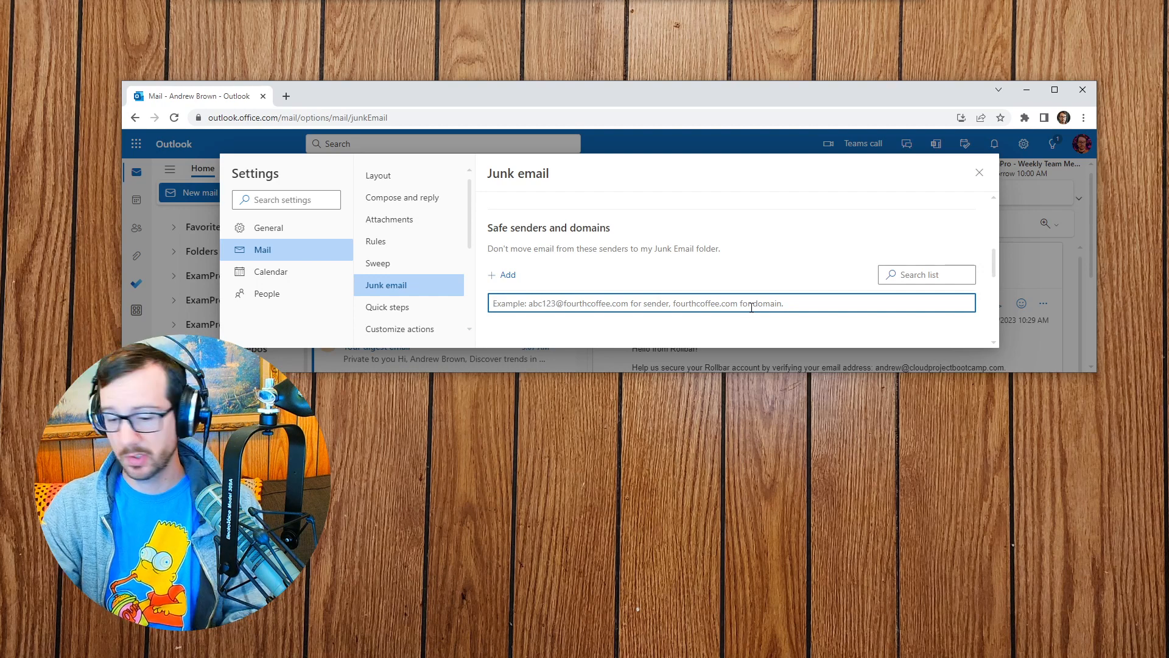
pyautogui.write('exampro.co')
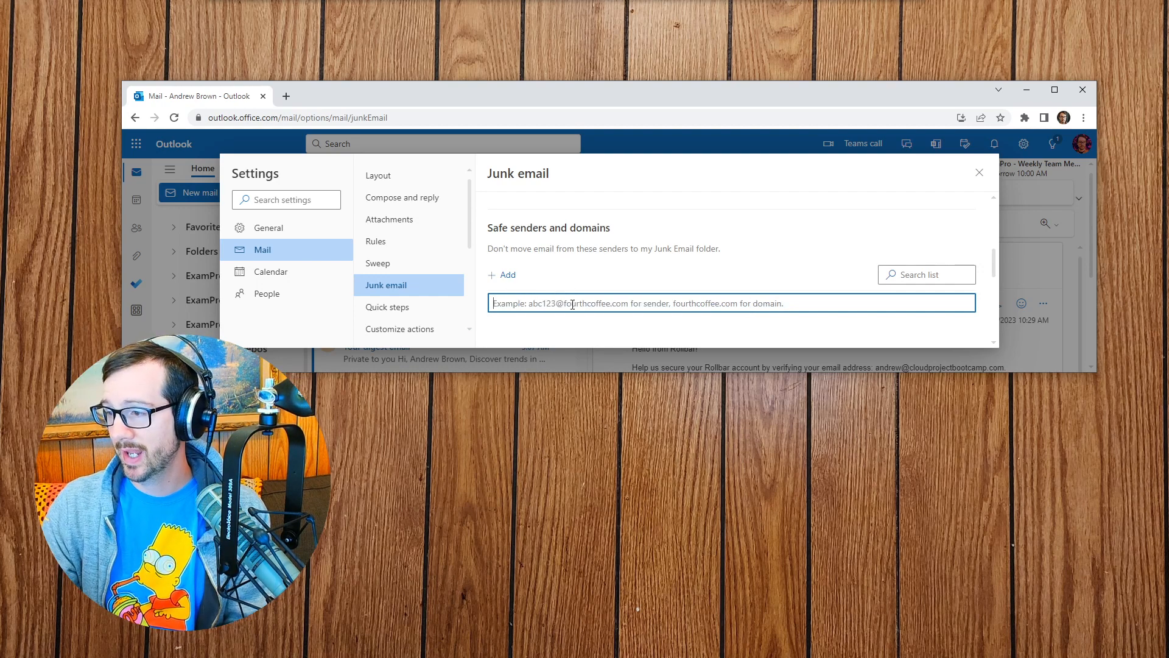
# Enter the start of cloudprojectbootcamp.com and look up the Microsoft help article
pyautogui.scroll(-3)
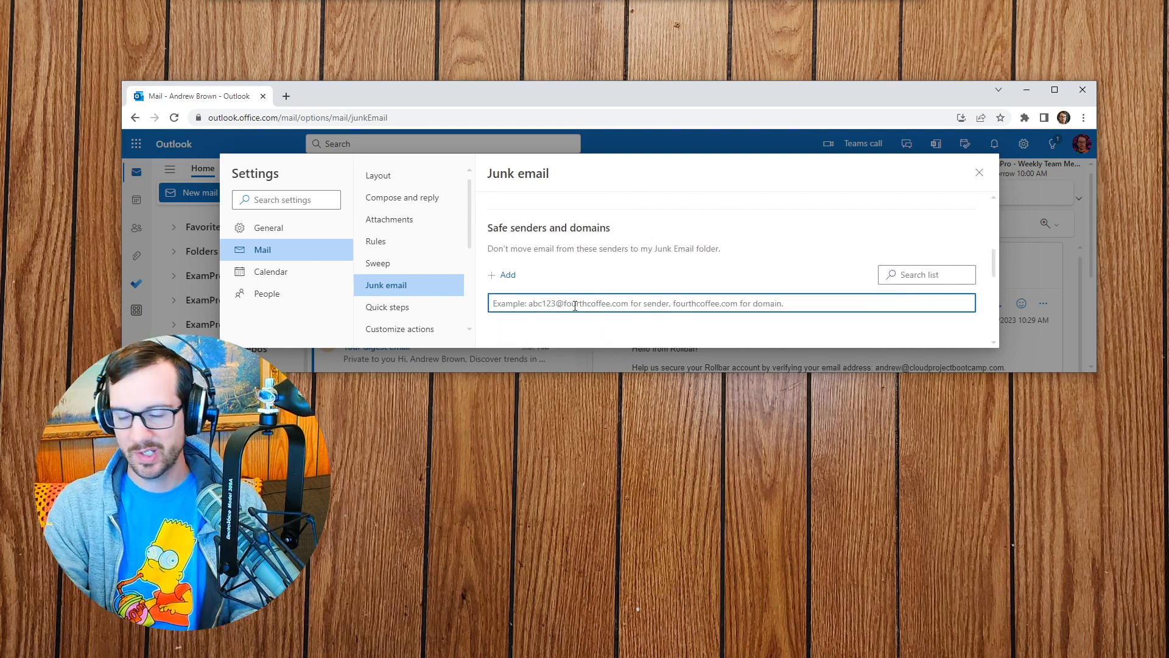
pyautogui.write('cloudproje')
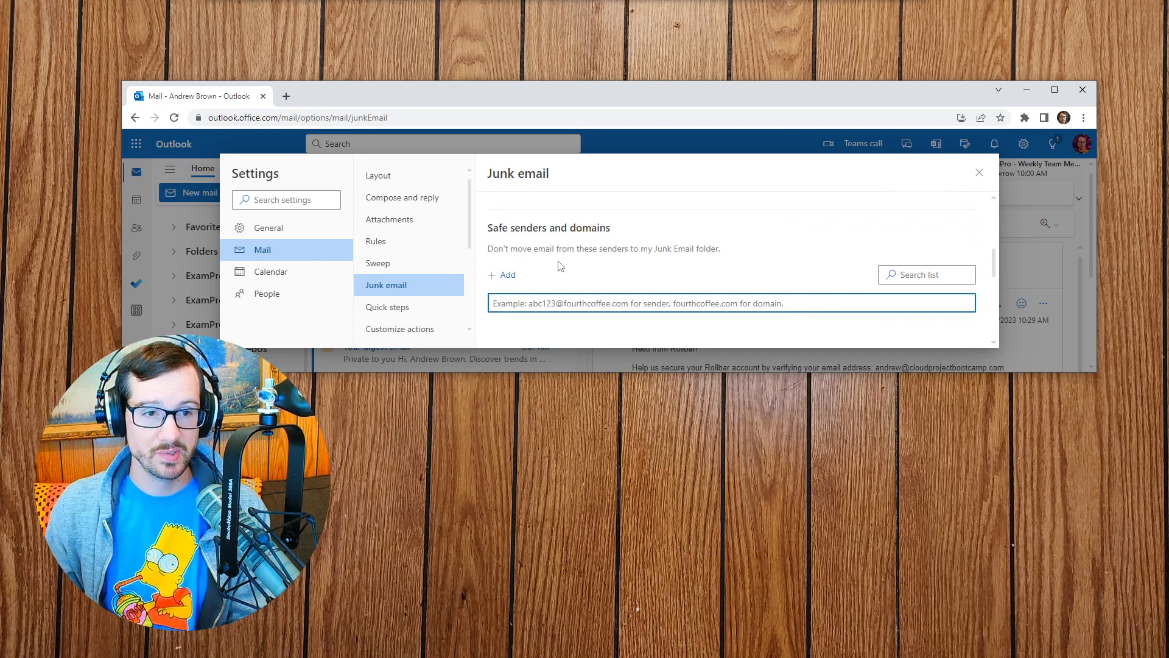
pyautogui.write('go')
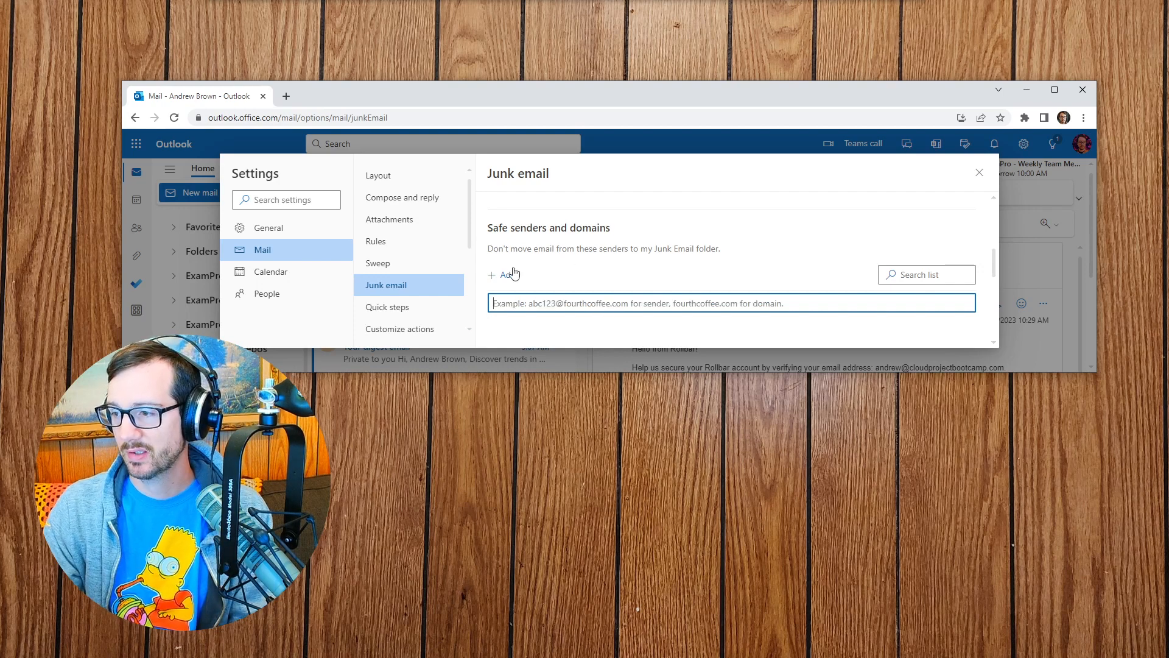
pyautogui.scroll(-3)
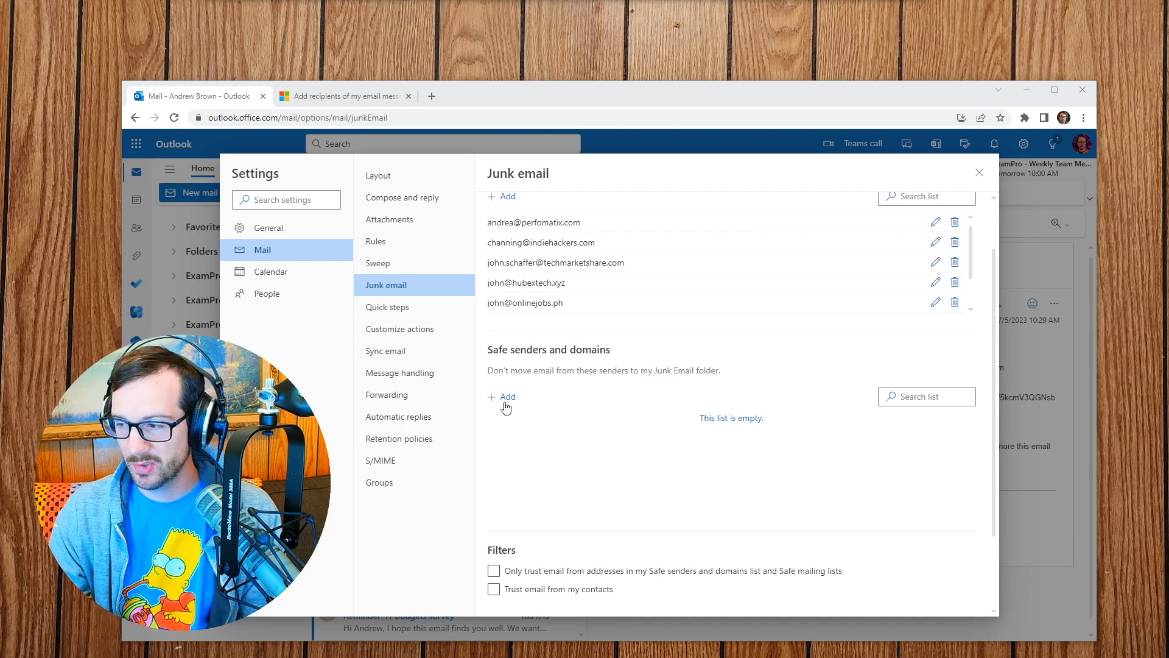
# Add cloudprojectbootcamp.com to the safe senders and domains list
pyautogui.write('c')
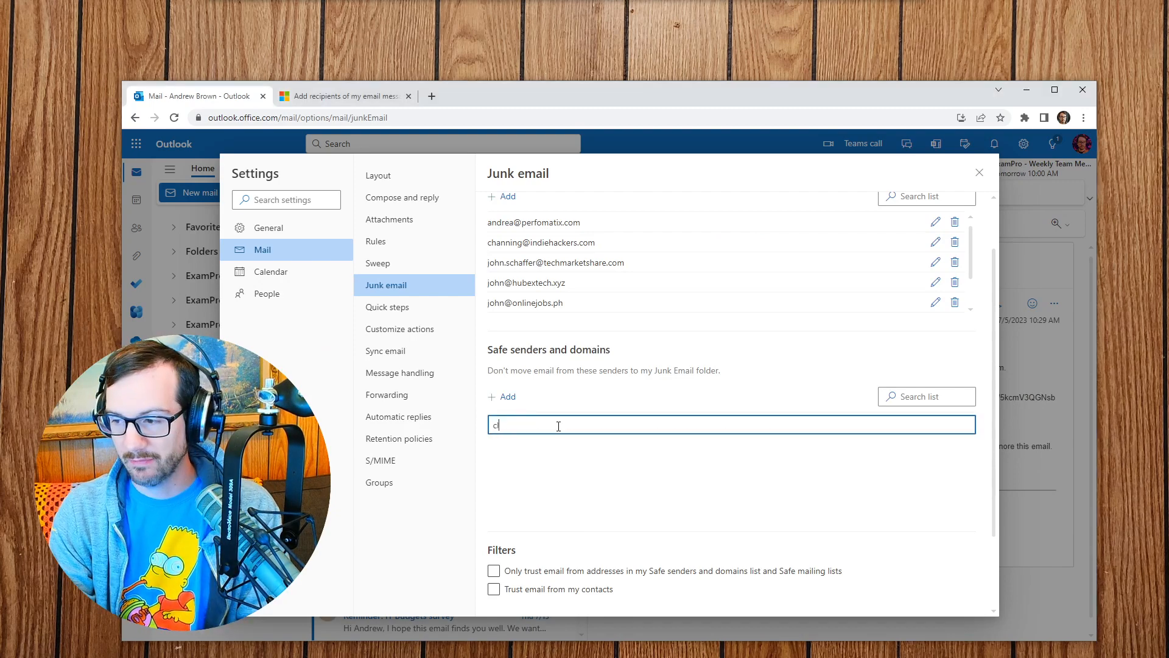
pyautogui.write('loudprojectbootcamp.com')
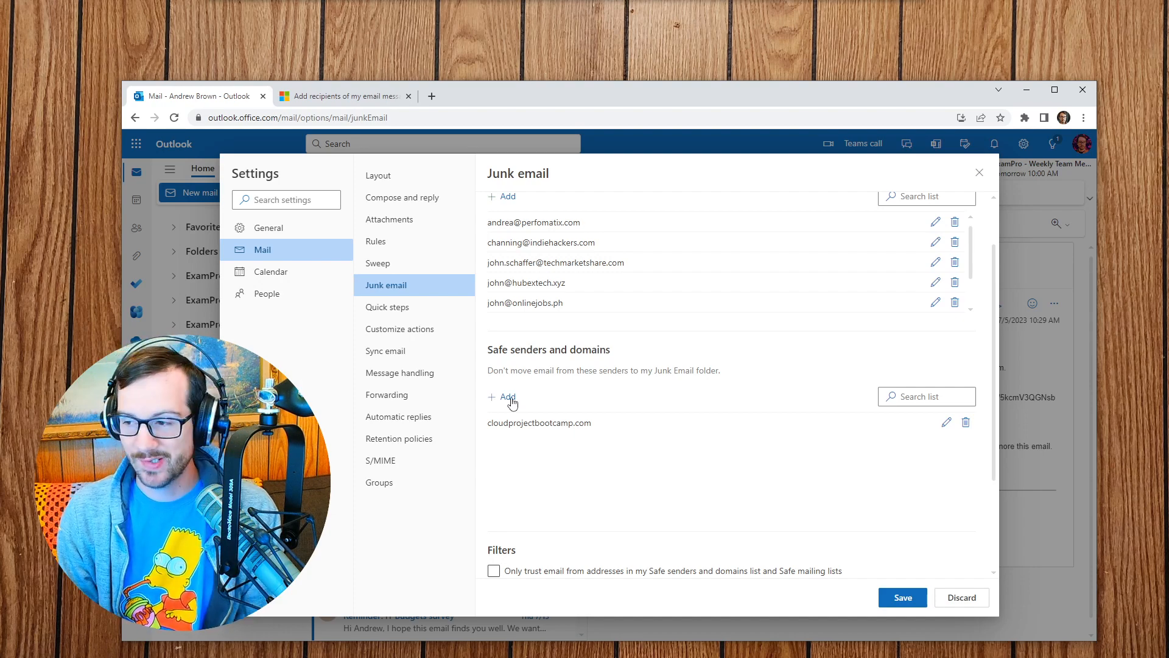
pyautogui.click(500, 396)
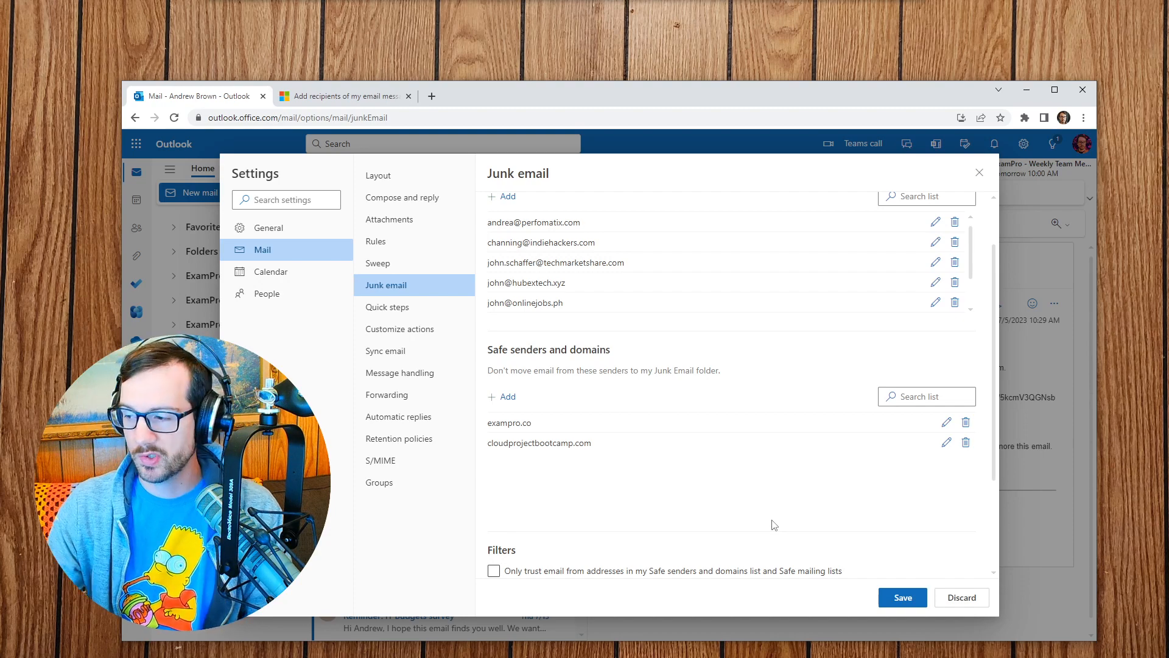
pyautogui.moveTo(775, 470)
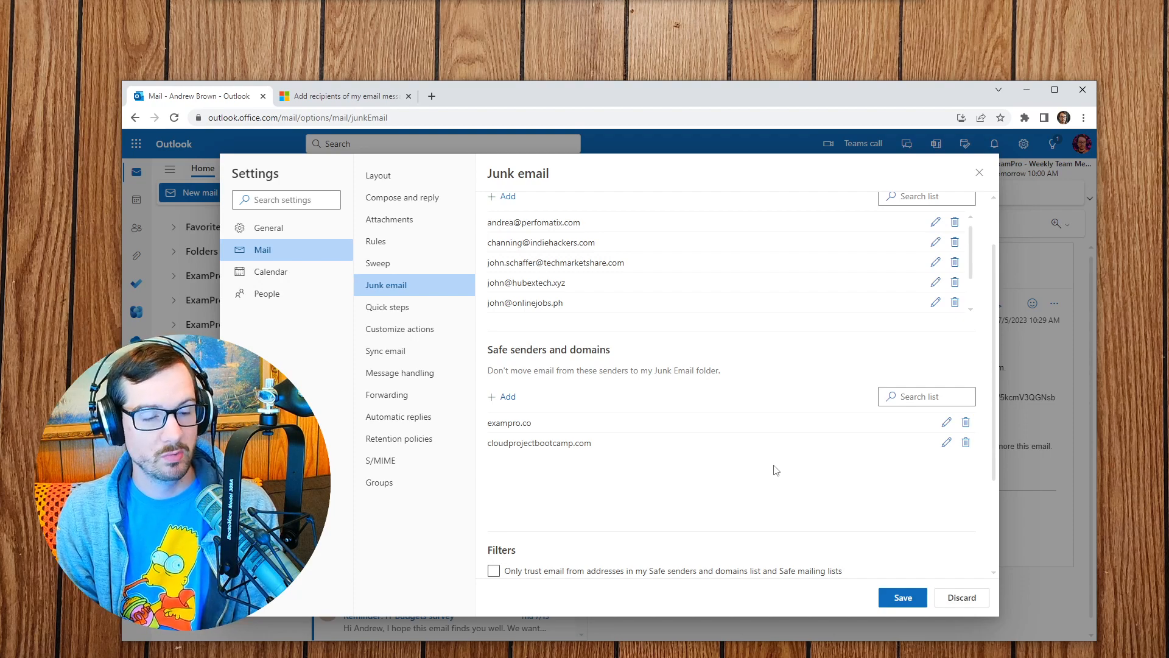
pyautogui.moveTo(720, 471)
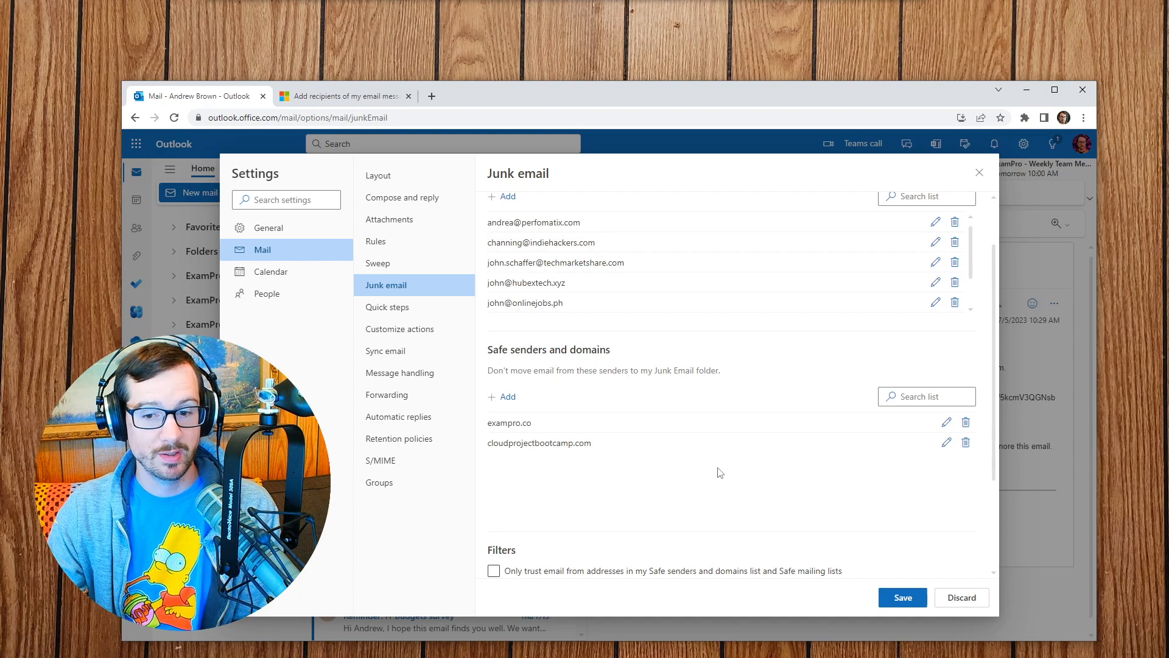